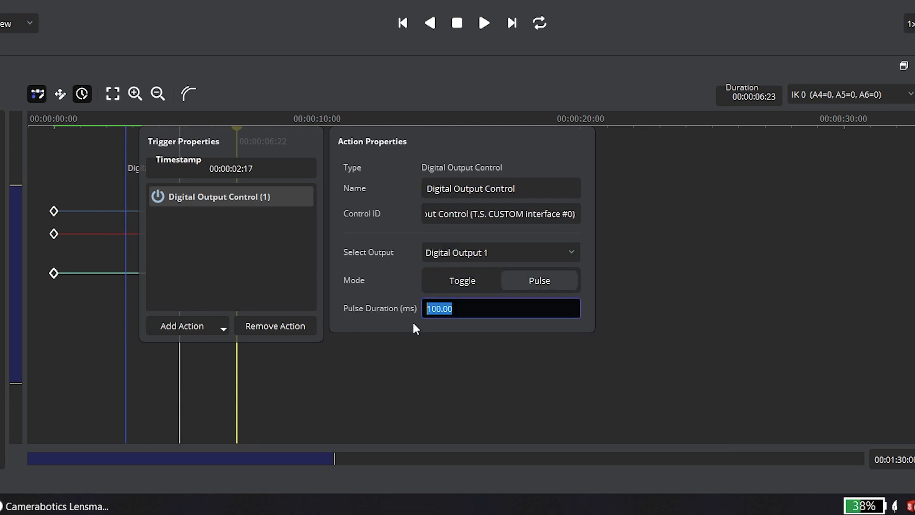
type("10")
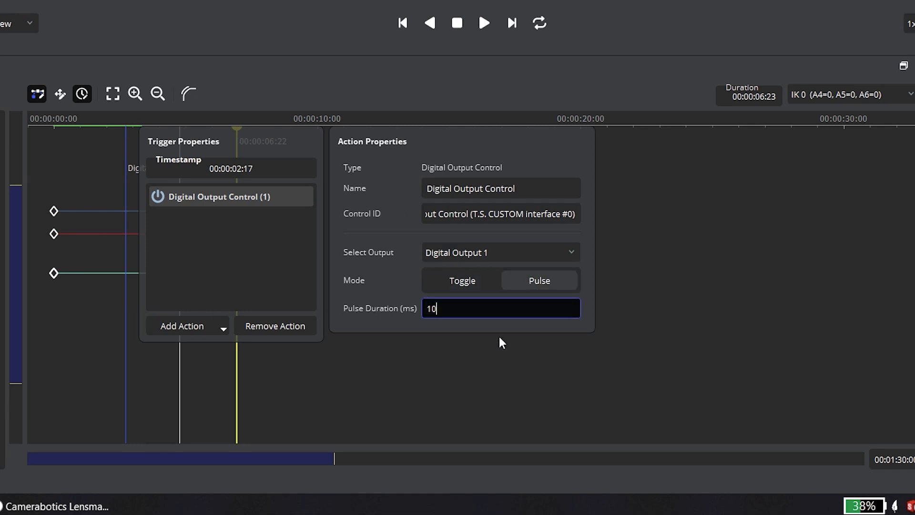